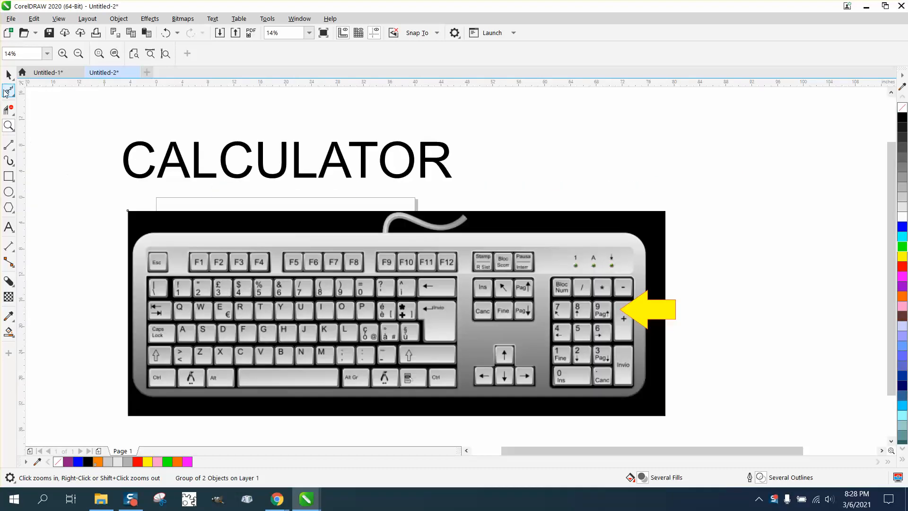
Step: Switch to the Pick tool, then open Calculator beside the keyboard drawing and enter 986,666
{"action": "left_click", "coordinate": [400, 313]}
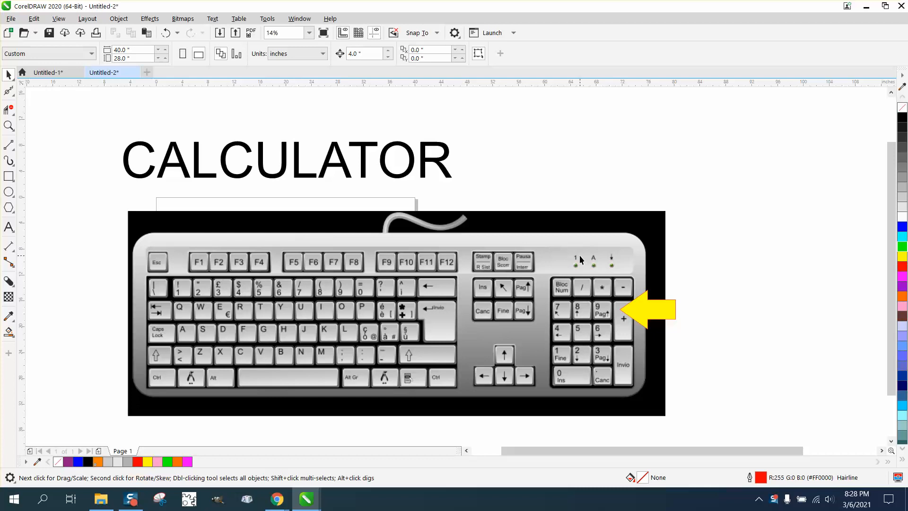
{"action": "left_click", "coordinate": [336, 498]}
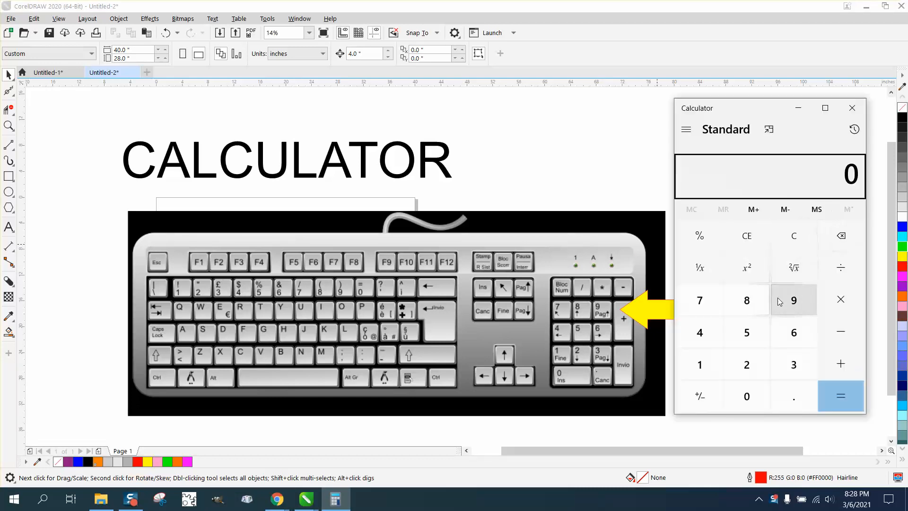
{"action": "left_click", "coordinate": [746, 300]}
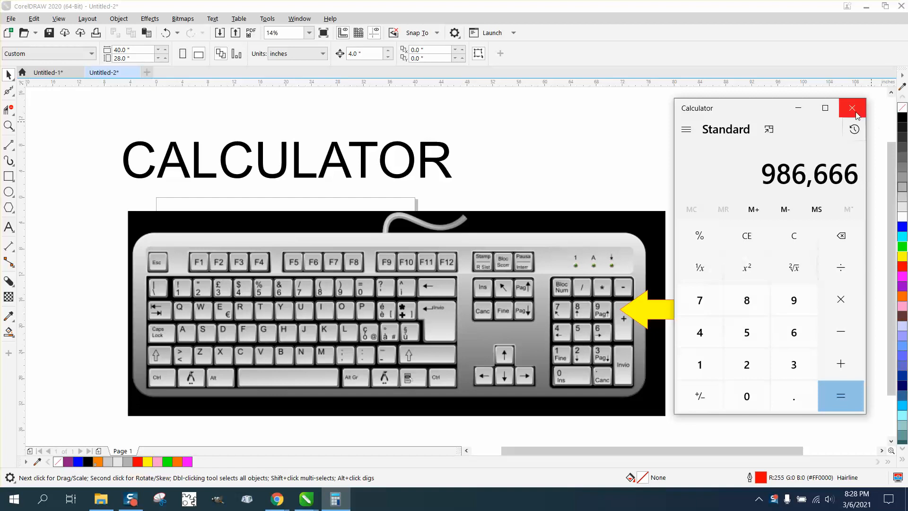
Step: Close Calculator and select the keyboard graphic group on the page
{"action": "left_click", "coordinate": [852, 108]}
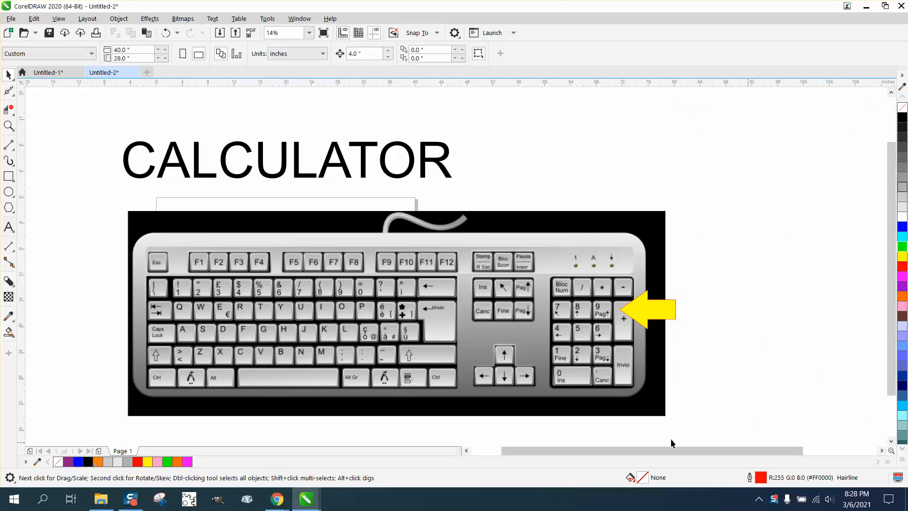
{"action": "mouse_move", "coordinate": [566, 269]}
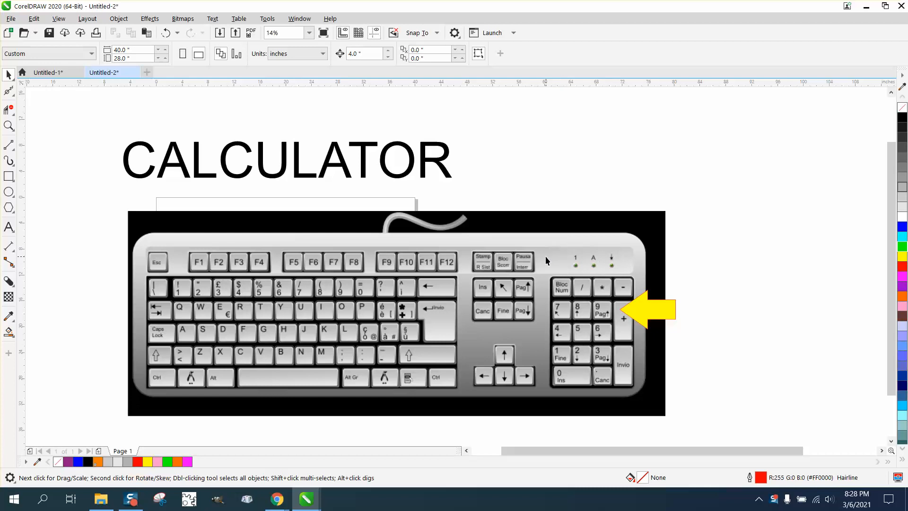
{"action": "left_click", "coordinate": [397, 312]}
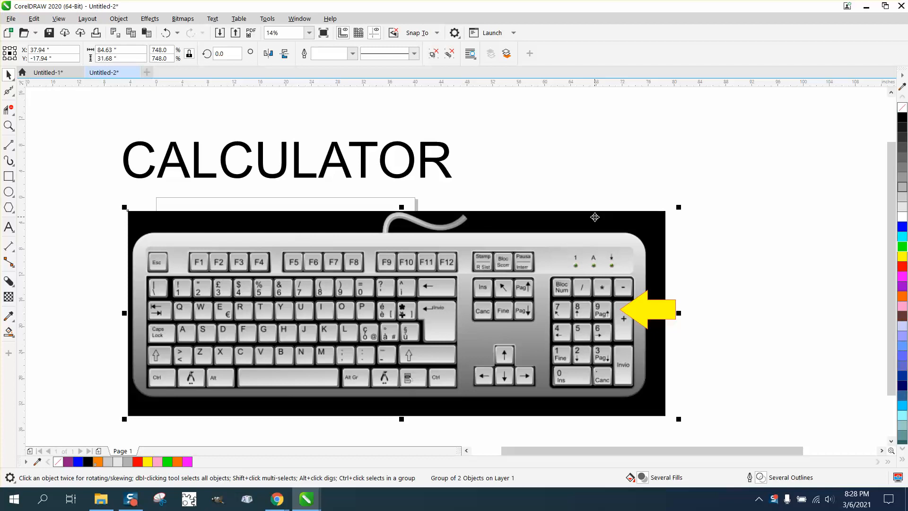
{"action": "mouse_move", "coordinate": [95, 232]}
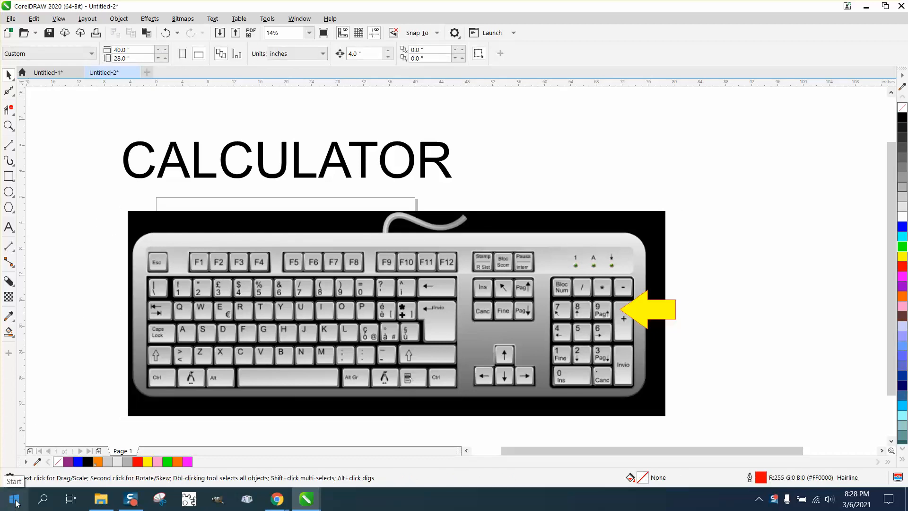
Step: Launch Calculator from the Start menu app list, minimize it, then relaunch it
{"action": "left_click", "coordinate": [13, 498]}
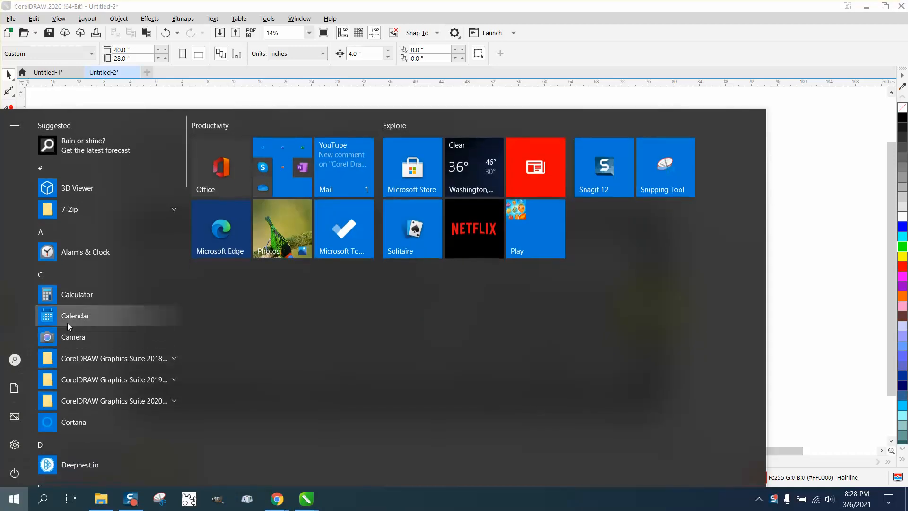
{"action": "mouse_move", "coordinate": [77, 294]}
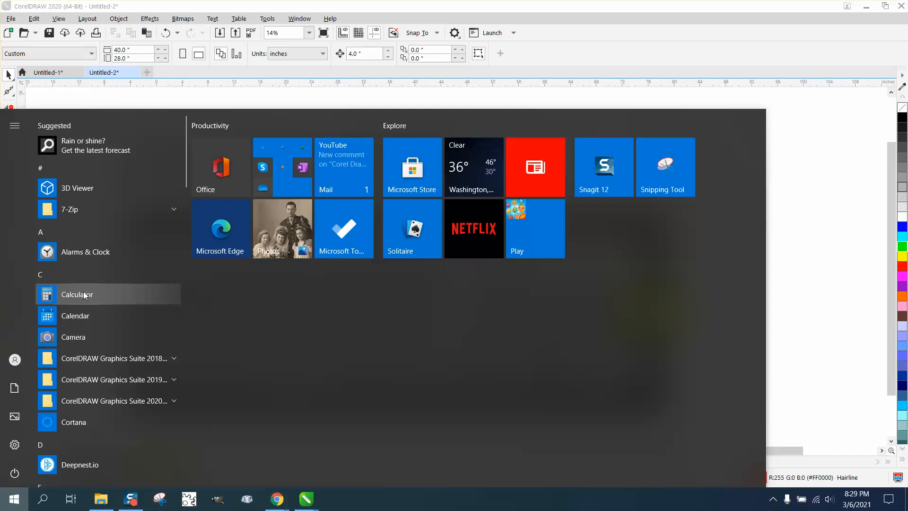
{"action": "left_click", "coordinate": [76, 294]}
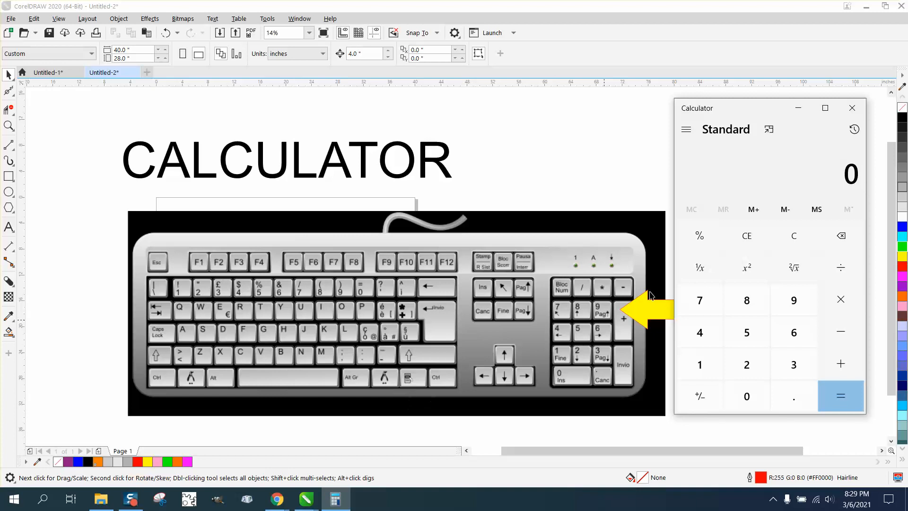
{"action": "left_click", "coordinate": [851, 108]}
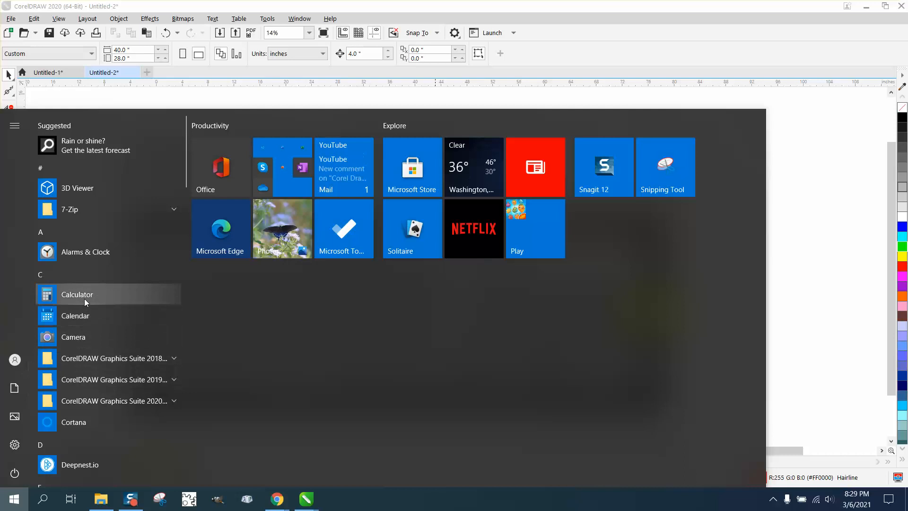
{"action": "left_click", "coordinate": [77, 294]}
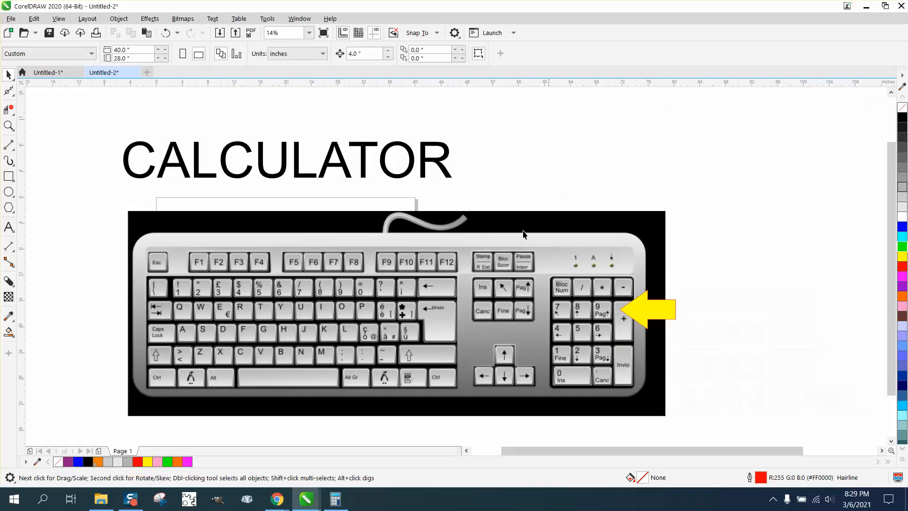
{"action": "mouse_move", "coordinate": [2, 175]}
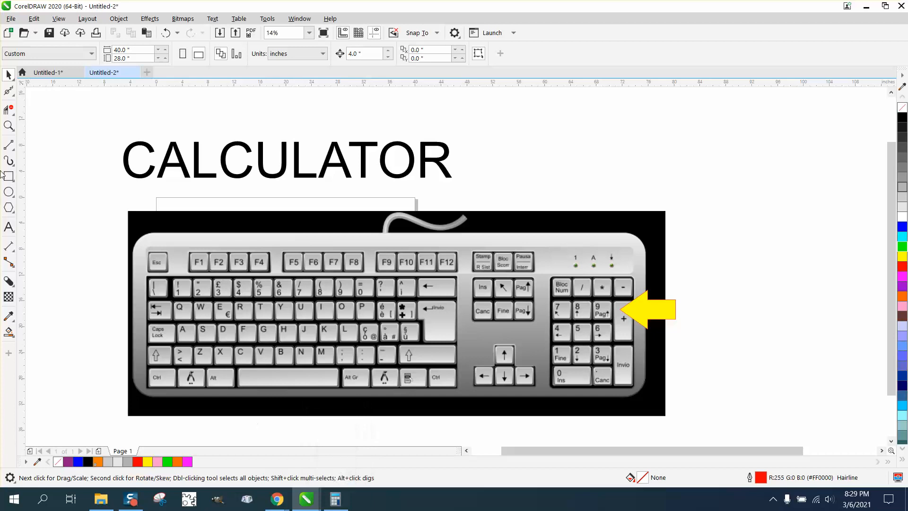
Step: Draw a small rectangle right of the CALCULATOR heading and restore Calculator from the taskbar
{"action": "left_click_drag", "start_coordinate": [598, 138], "coordinate": [666, 168]}
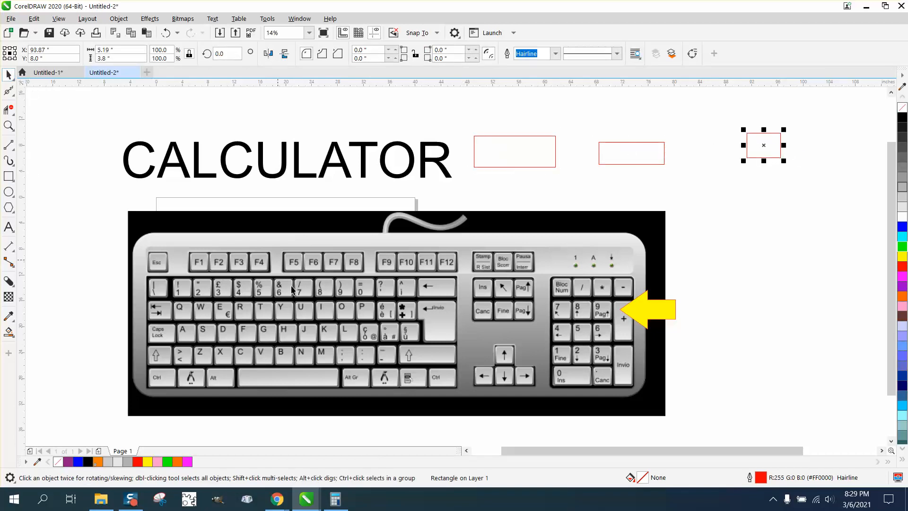
{"action": "left_click", "coordinate": [335, 498]}
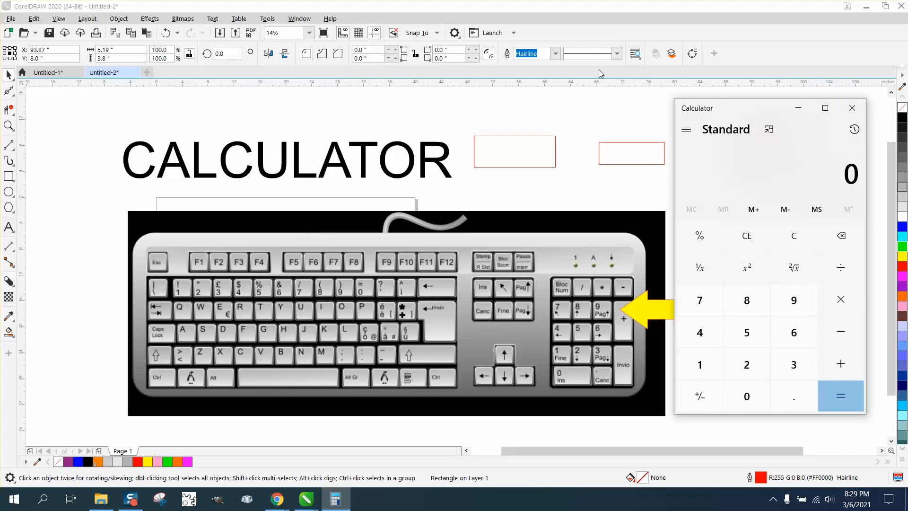
{"action": "mouse_move", "coordinate": [604, 166]}
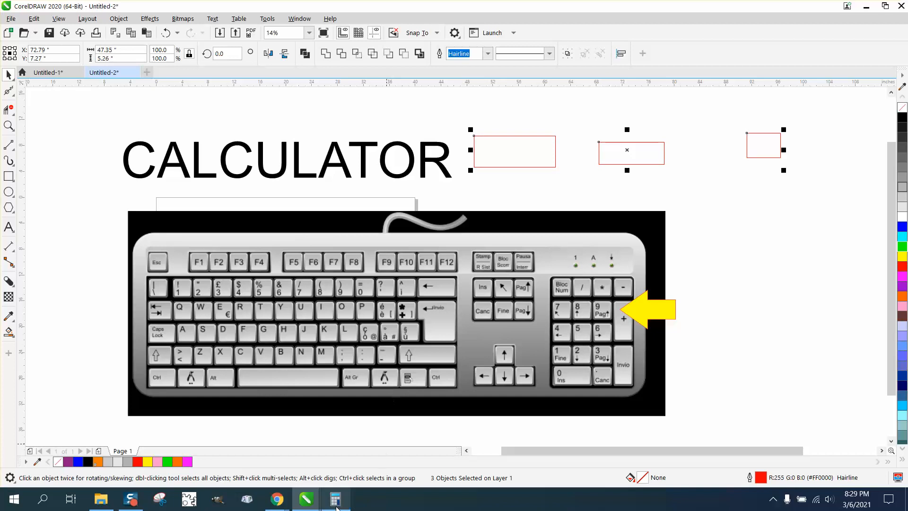
{"action": "left_click", "coordinate": [336, 498]}
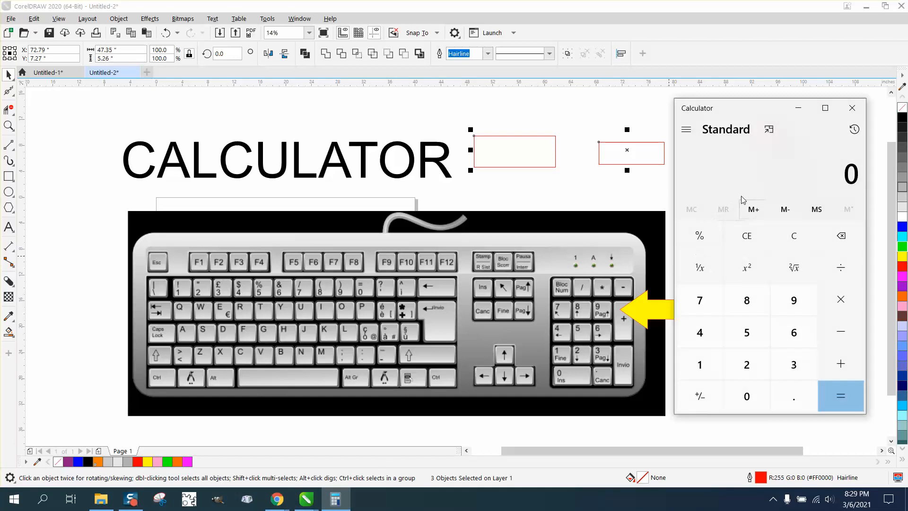